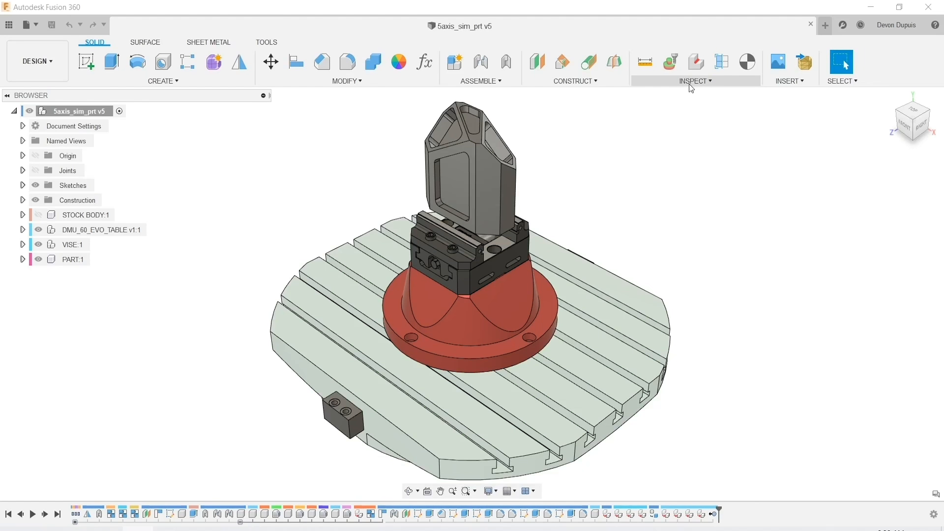
Step: Reveal the inspection tools including Component Color Cycling Toggle
left_click(695, 81)
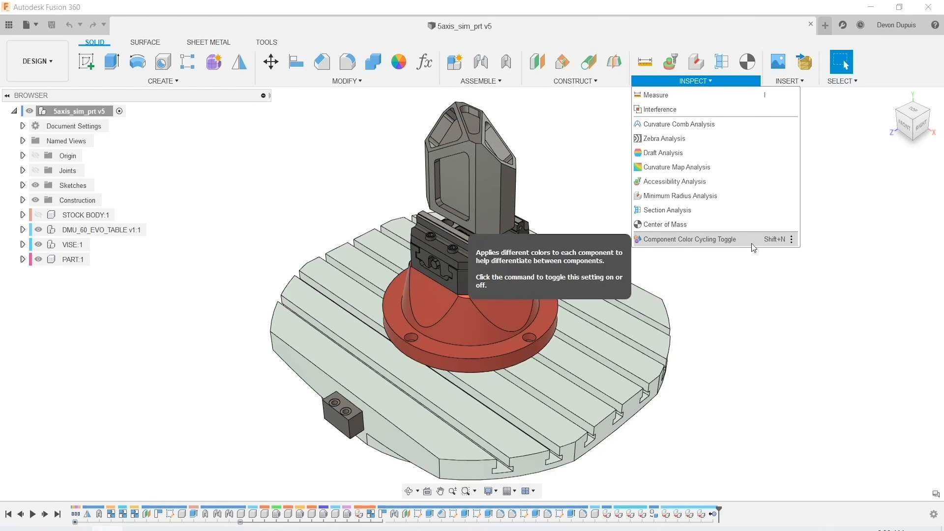
Step: Turn on component colour cycling and expand DMU_60_EVO_TABLE and VISE to their parts
left_click(691, 239)
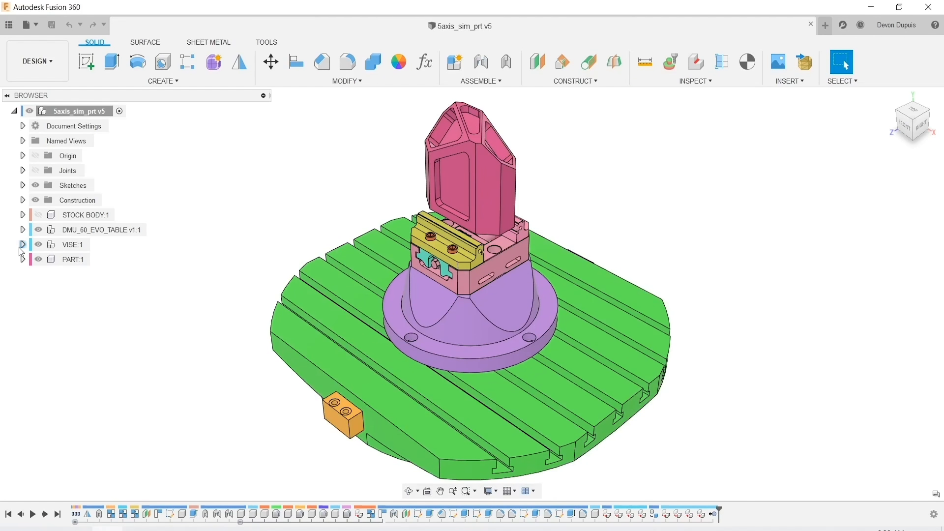
left_click(22, 229)
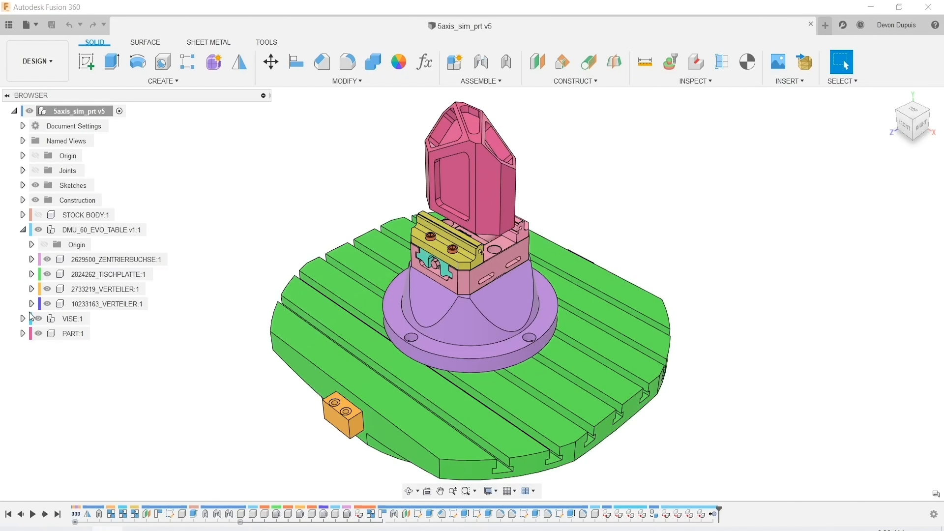
left_click(22, 318)
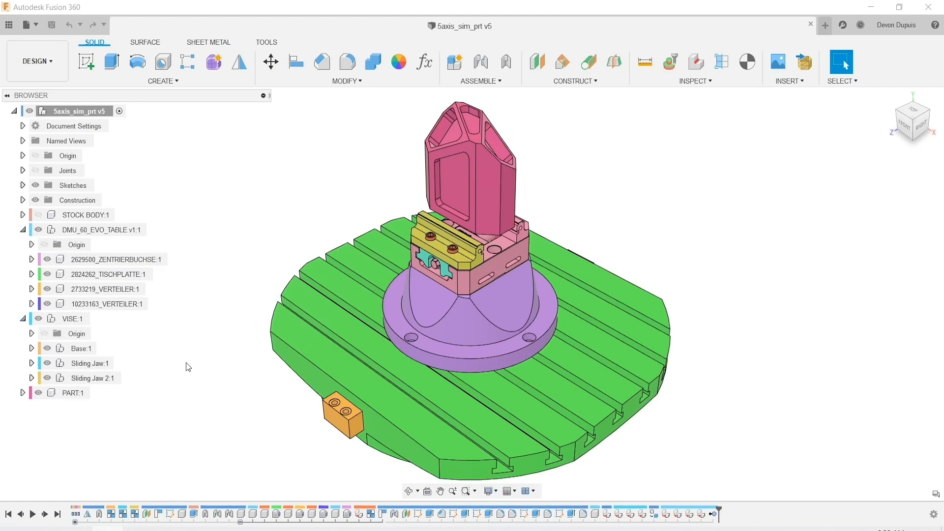
mouse_move(218, 377)
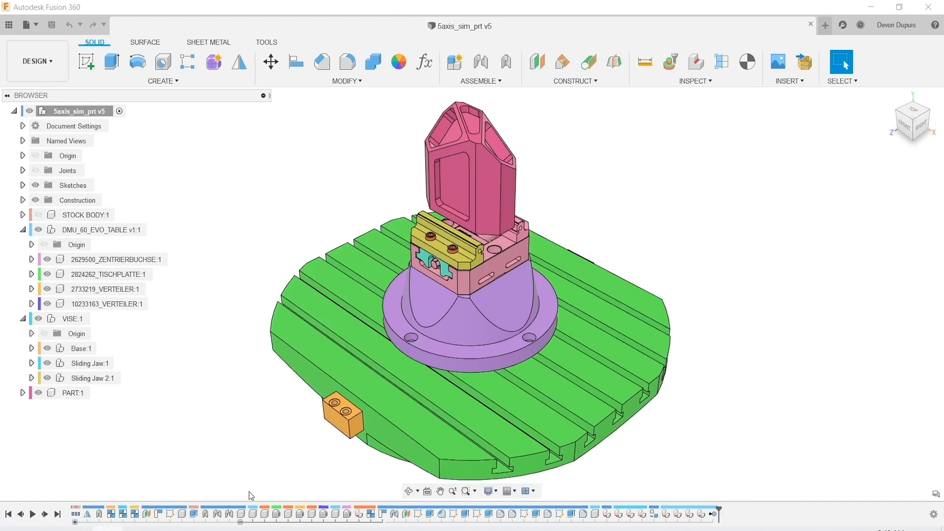
mouse_move(312, 494)
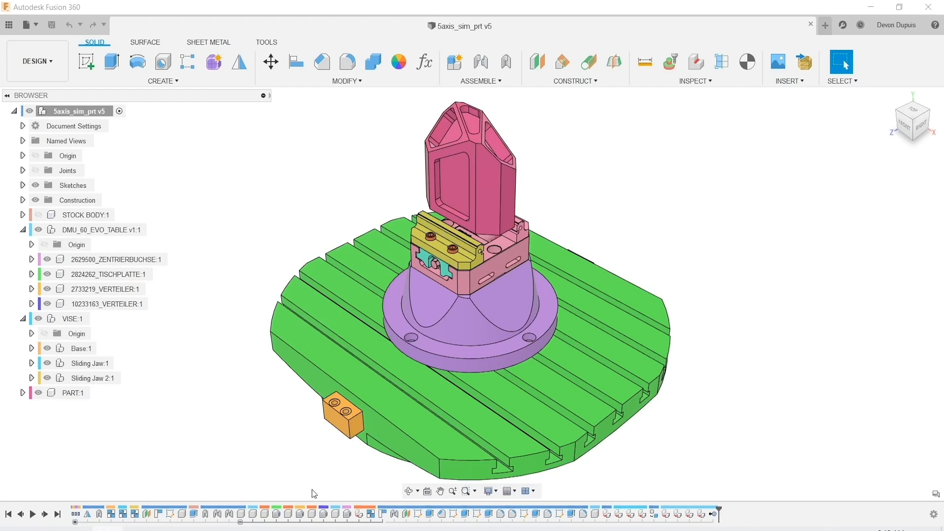
mouse_move(285, 472)
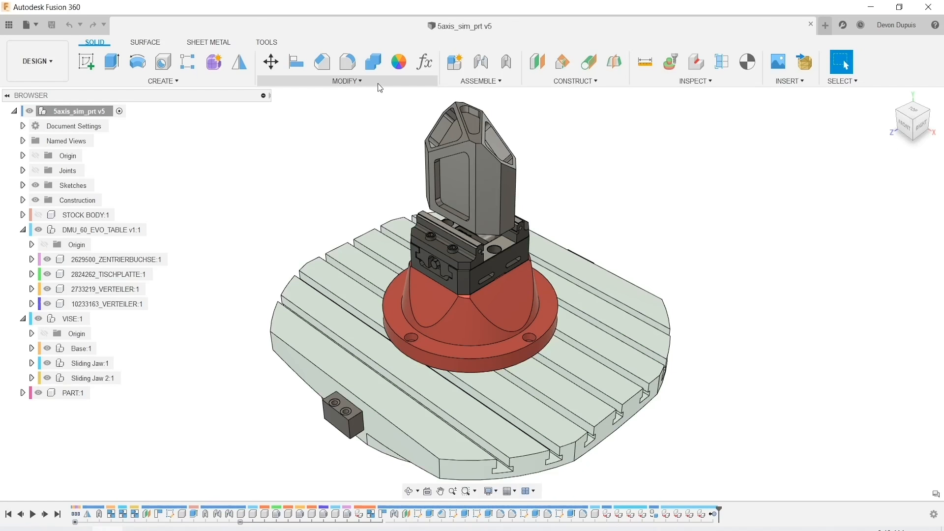
Step: Reveal the modify tools including the Appearance option
left_click(345, 81)
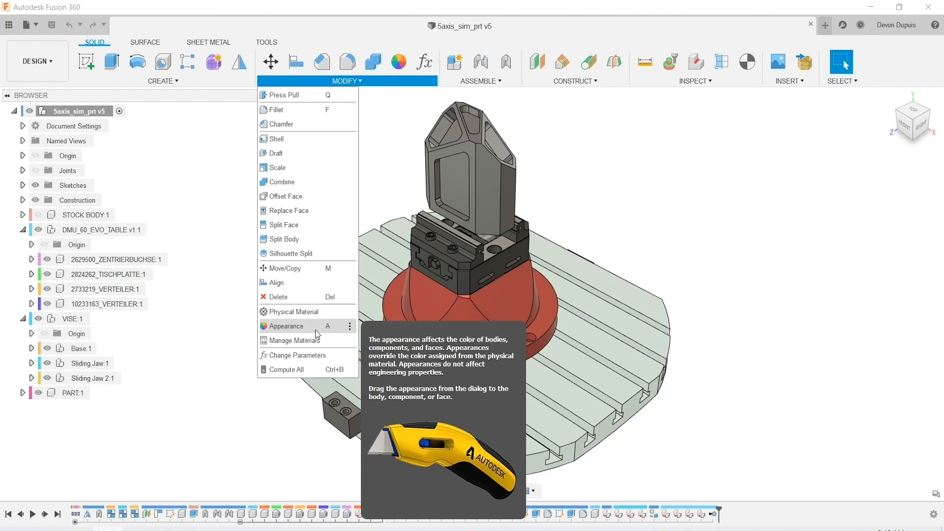
Step: Bring up the Appearance library and browse to the anodized aluminium finishes
left_click(287, 326)
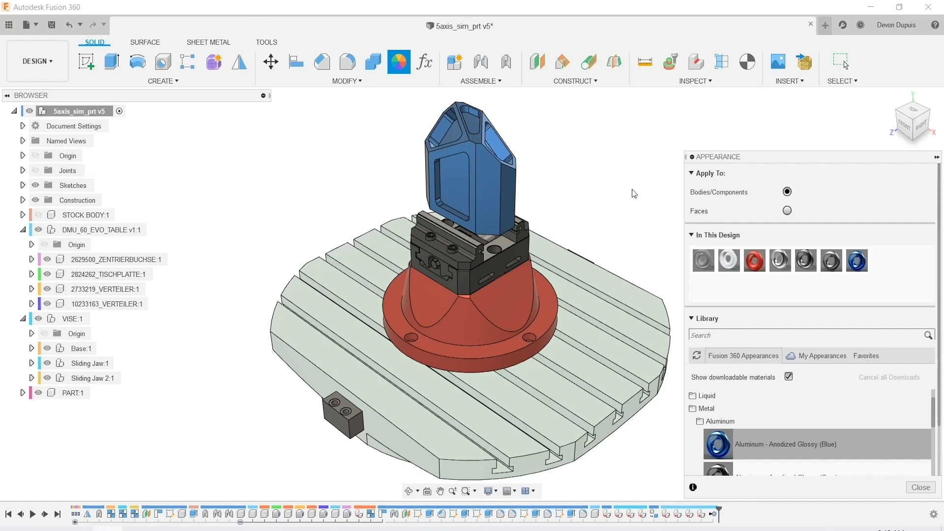
scroll("down", 3)
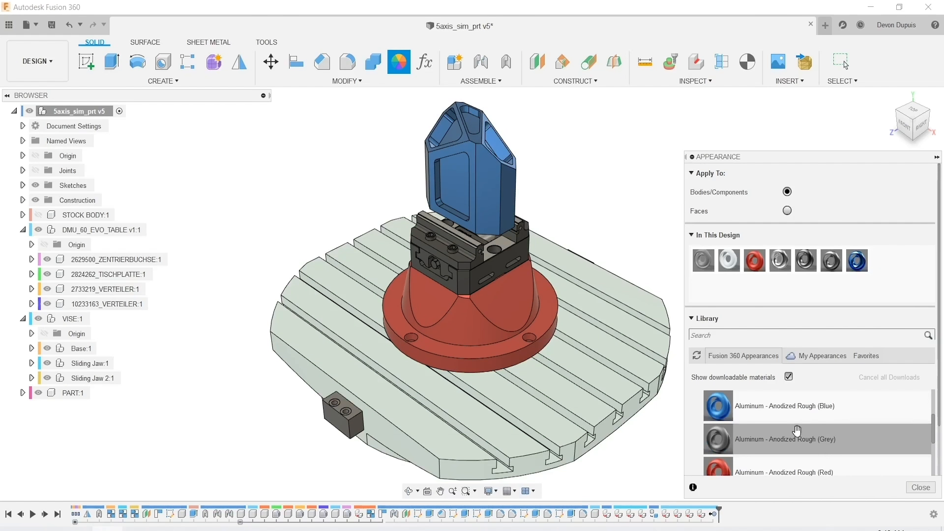
mouse_move(790, 234)
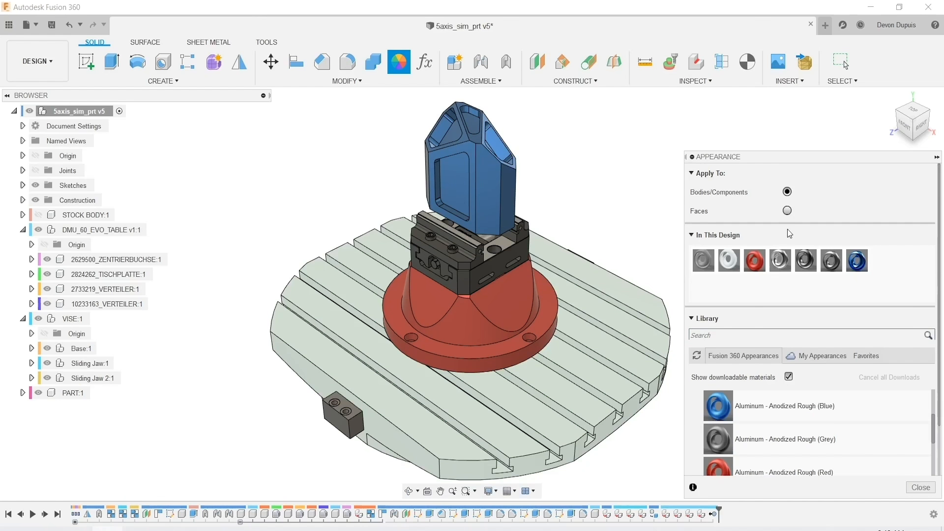
Step: Switch appearance application from bodies to individual faces
left_click(787, 210)
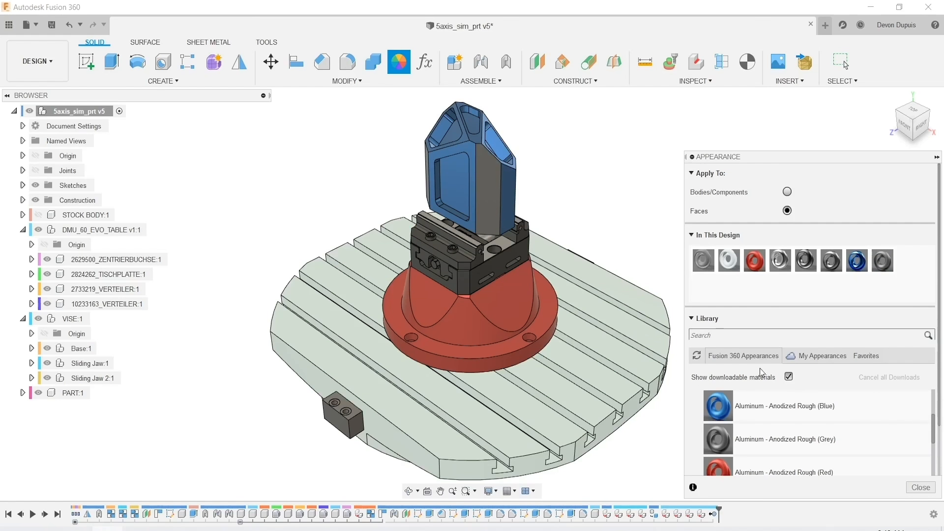
mouse_move(883, 261)
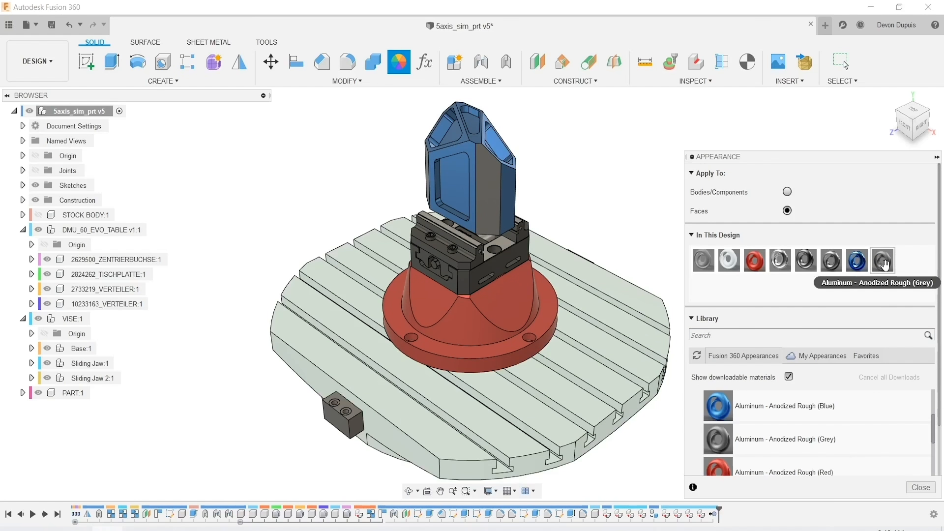
Step: Edit the grey rough anodized appearance to a bright green colour and confirm it
right_click(882, 260)
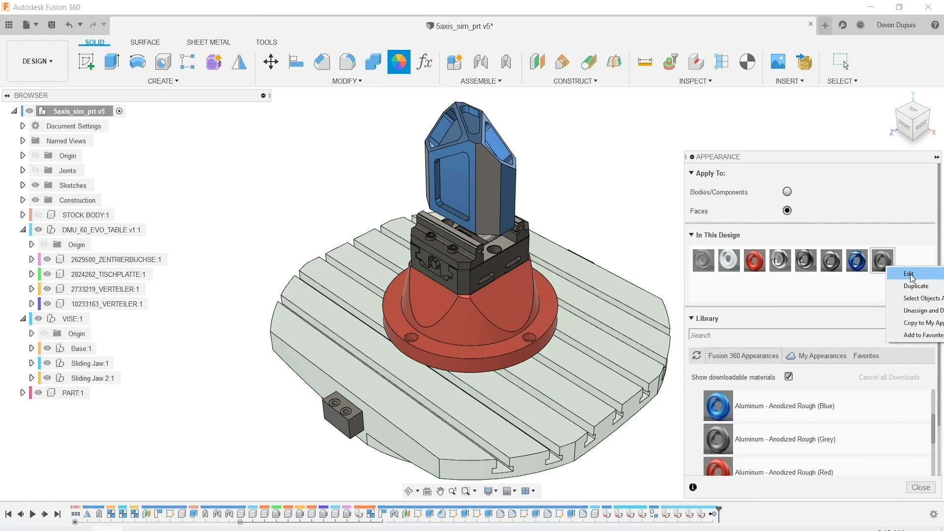
left_click(908, 274)
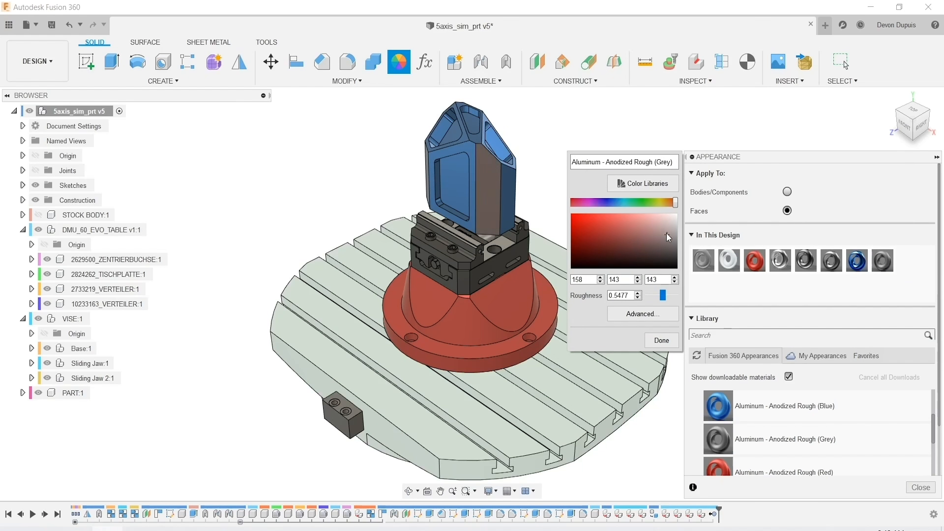
left_click(581, 221)
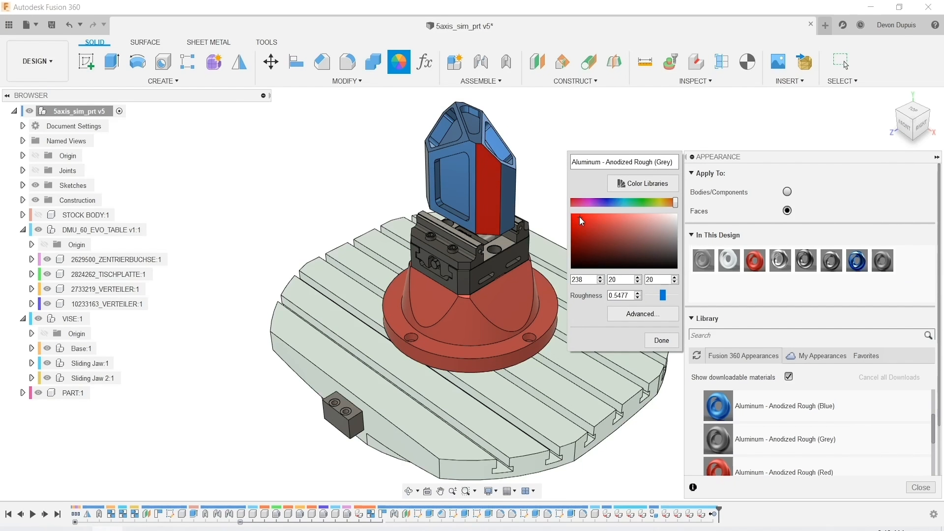
left_click(644, 203)
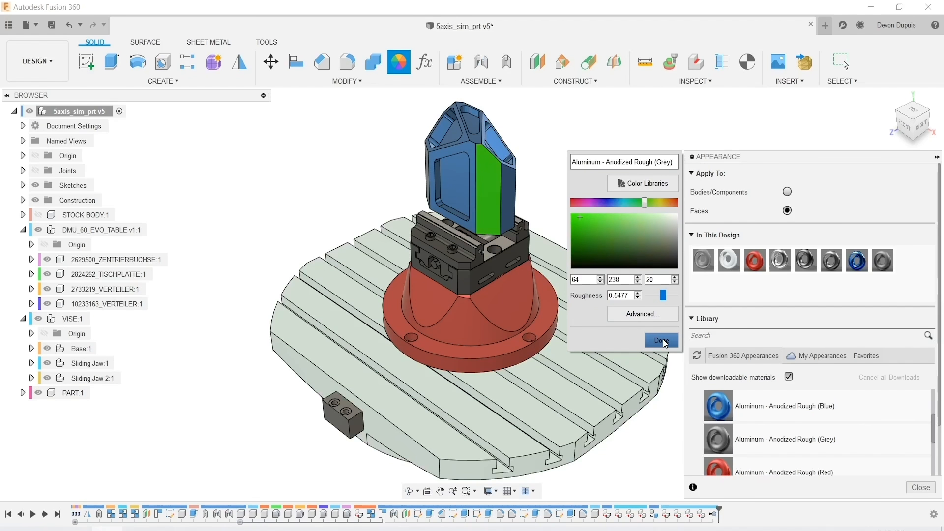
left_click(661, 341)
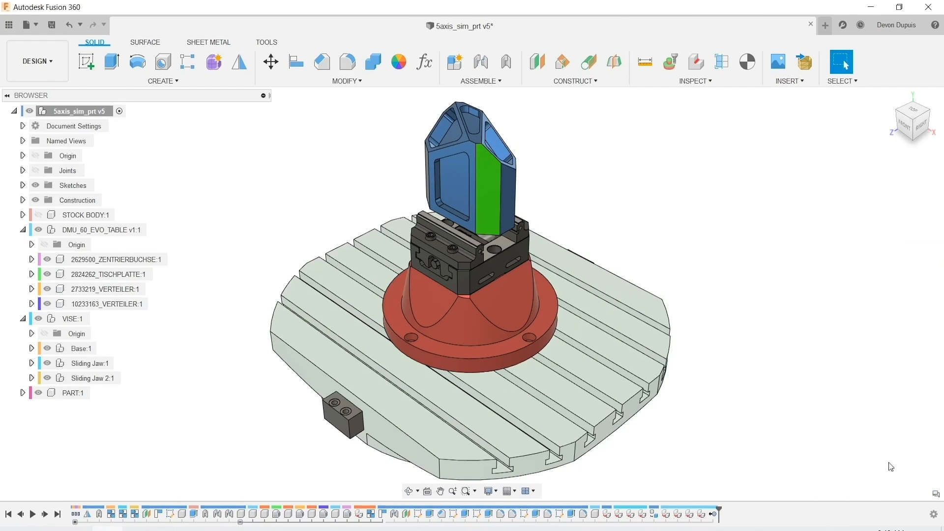